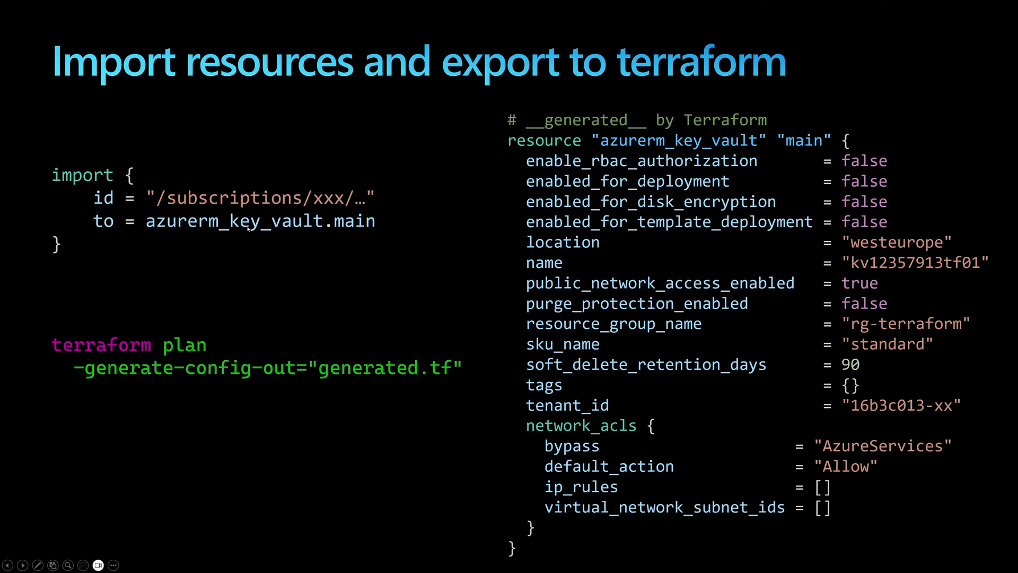
mouse_move(257, 230)
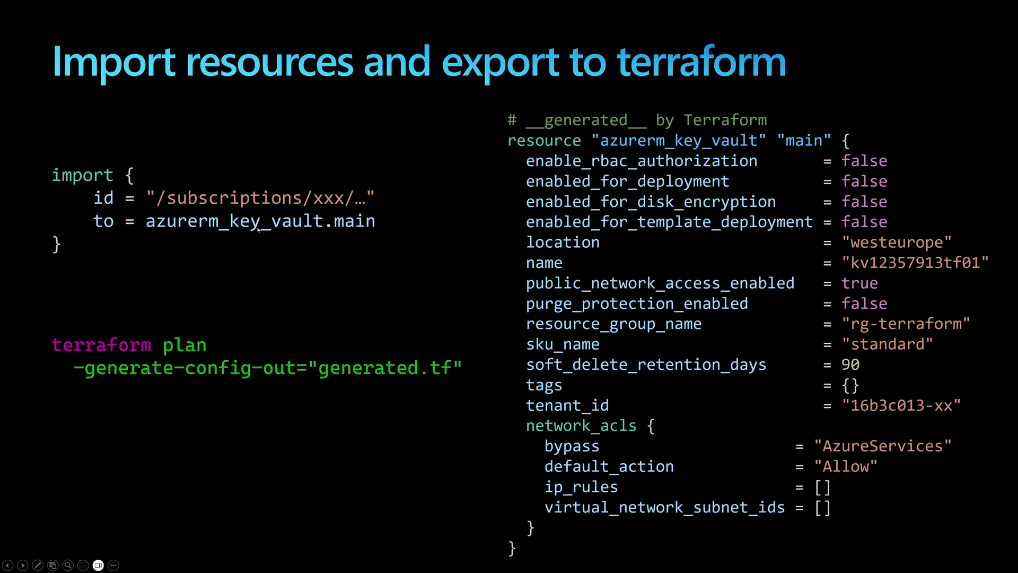
mouse_move(185, 347)
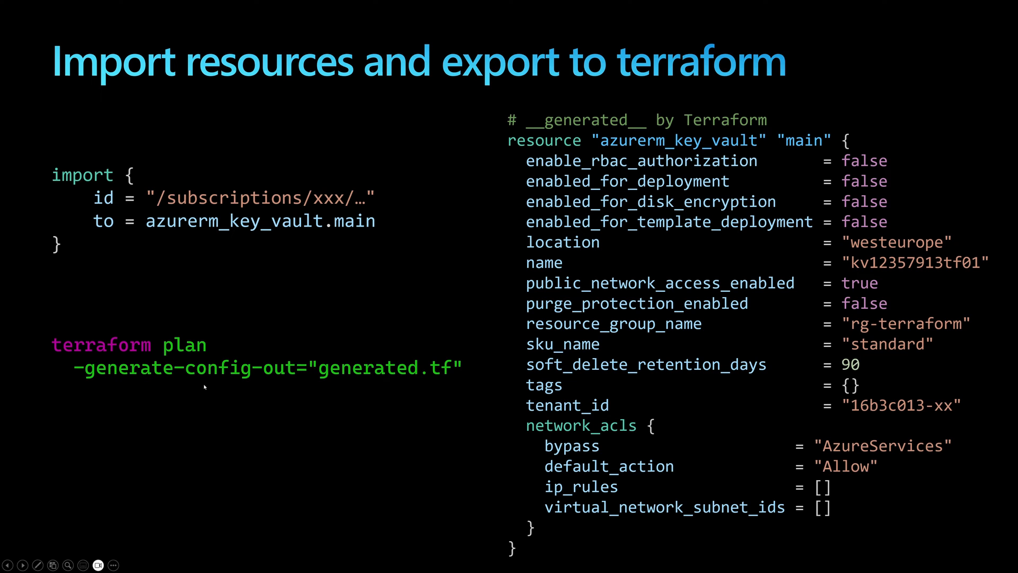
mouse_move(405, 357)
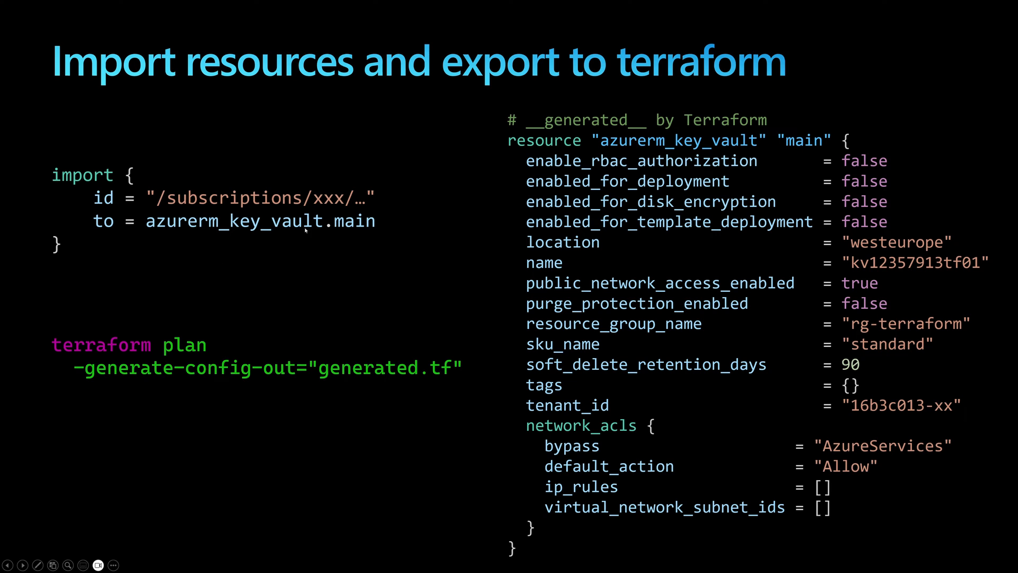
mouse_move(764, 320)
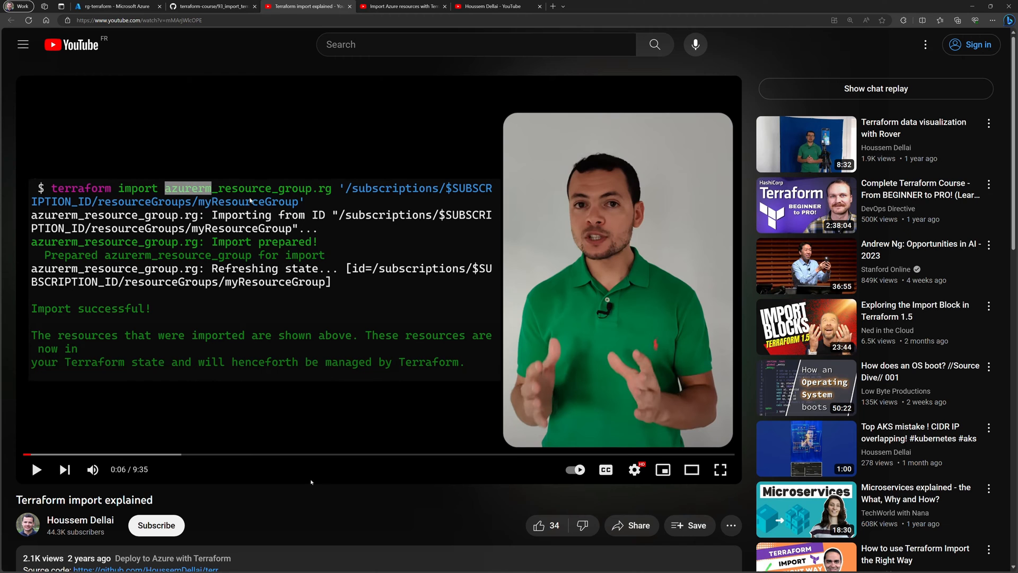
mouse_move(283, 469)
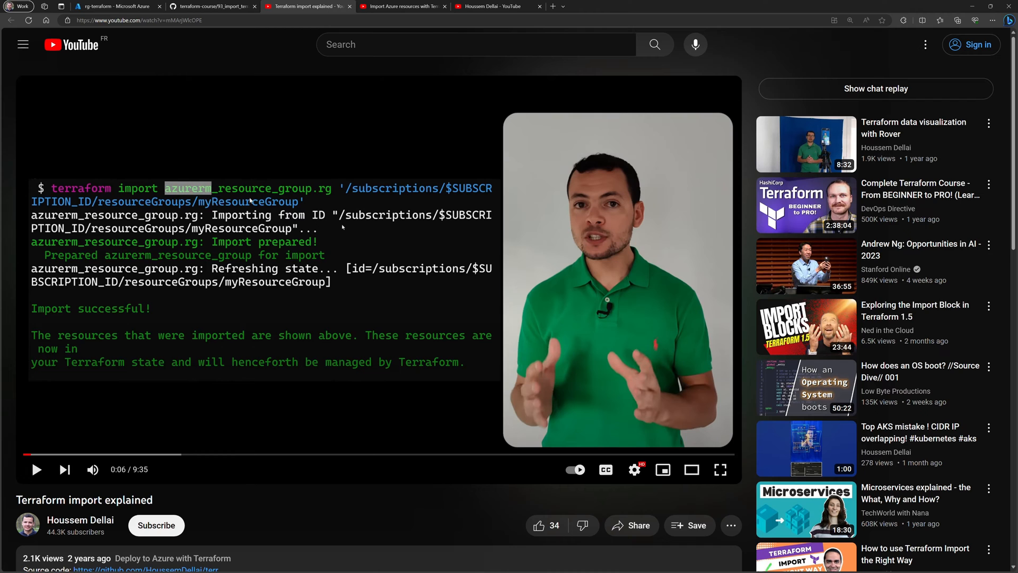
Browse the creator's YouTube channel videos, then switch to the GitHub main.tf import example.
left_click(403, 7)
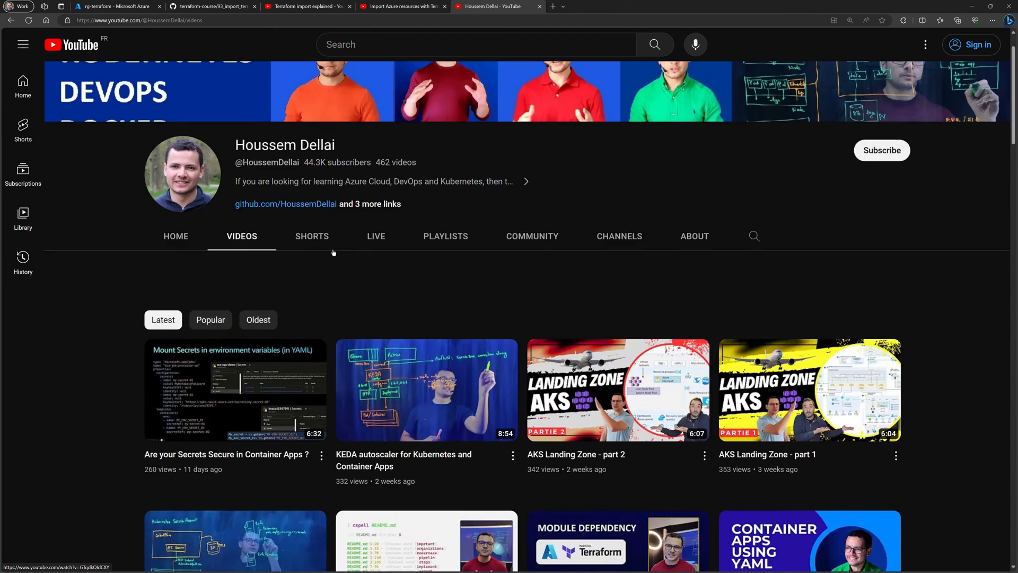
scroll("up", 3)
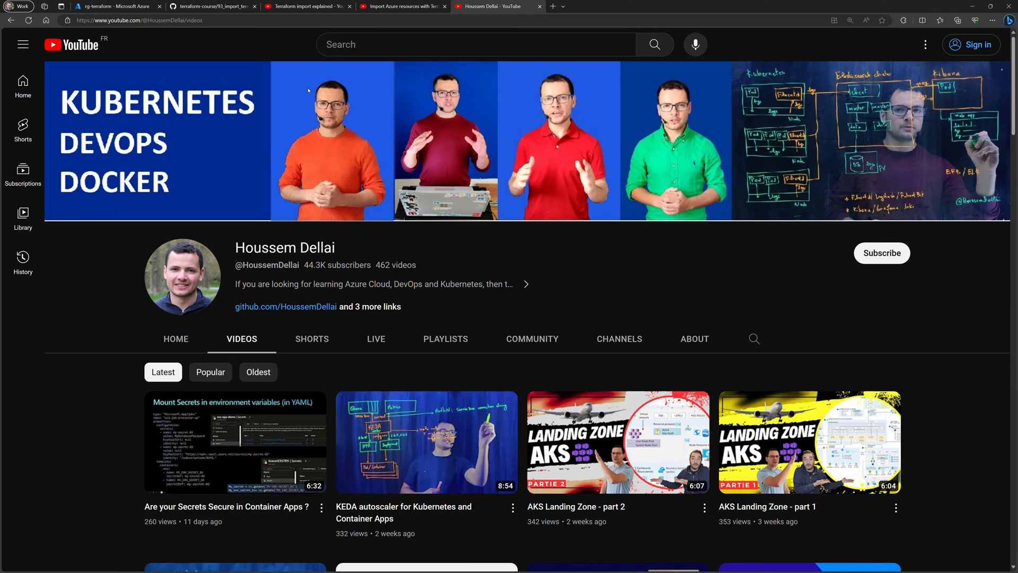
left_click(210, 9)
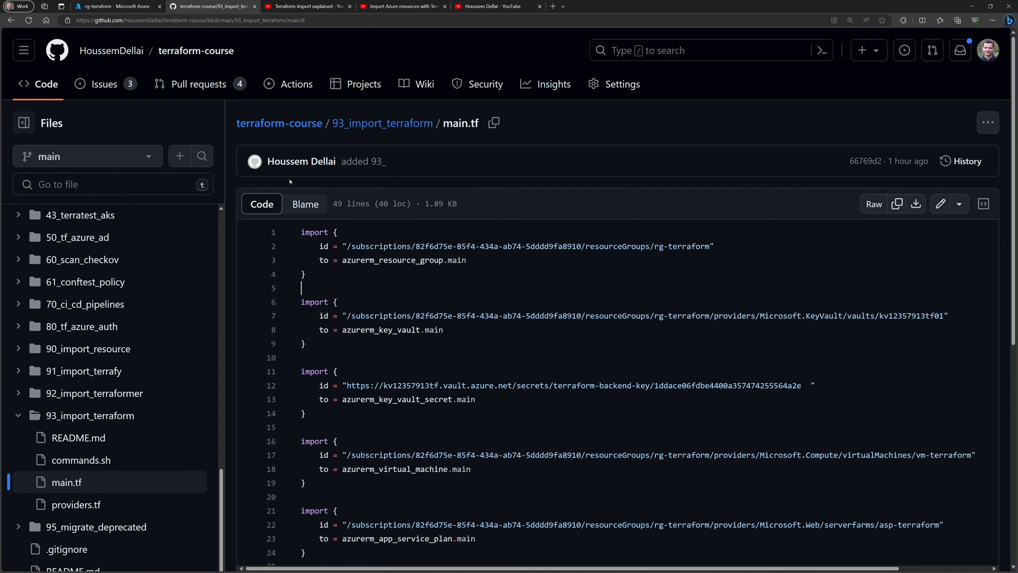
mouse_move(459, 280)
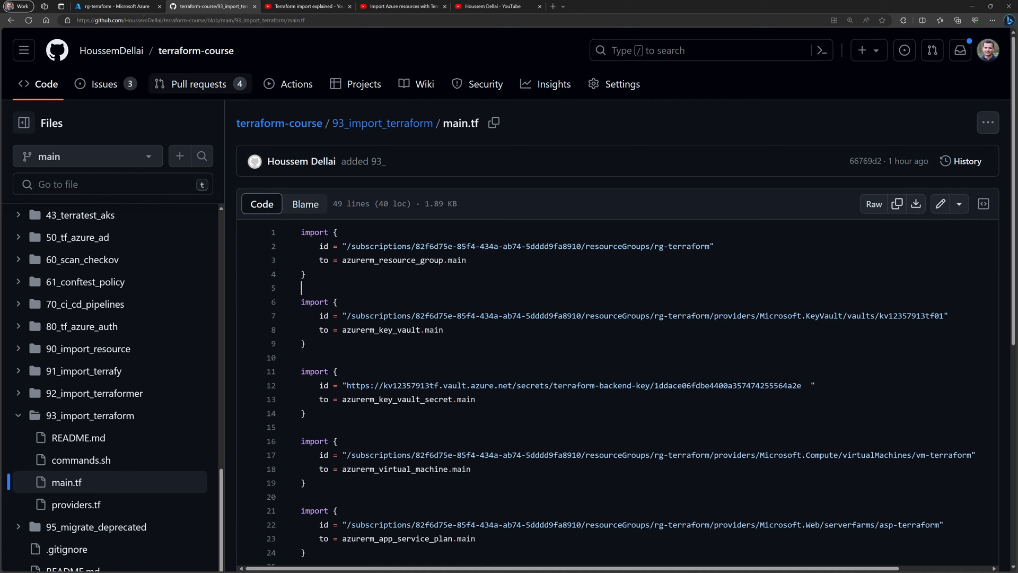
Switch to the Azure Portal showing the rg-terraform resource group.
left_click(106, 5)
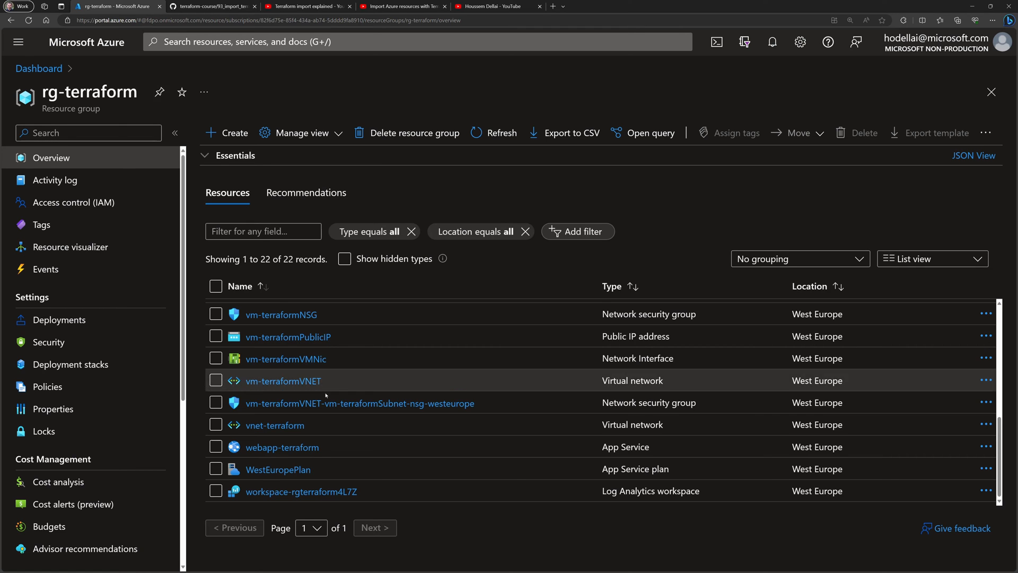
Scroll through rg-terraform's AKS, container app, key vault, storage, VM and network resources.
scroll("down", 3)
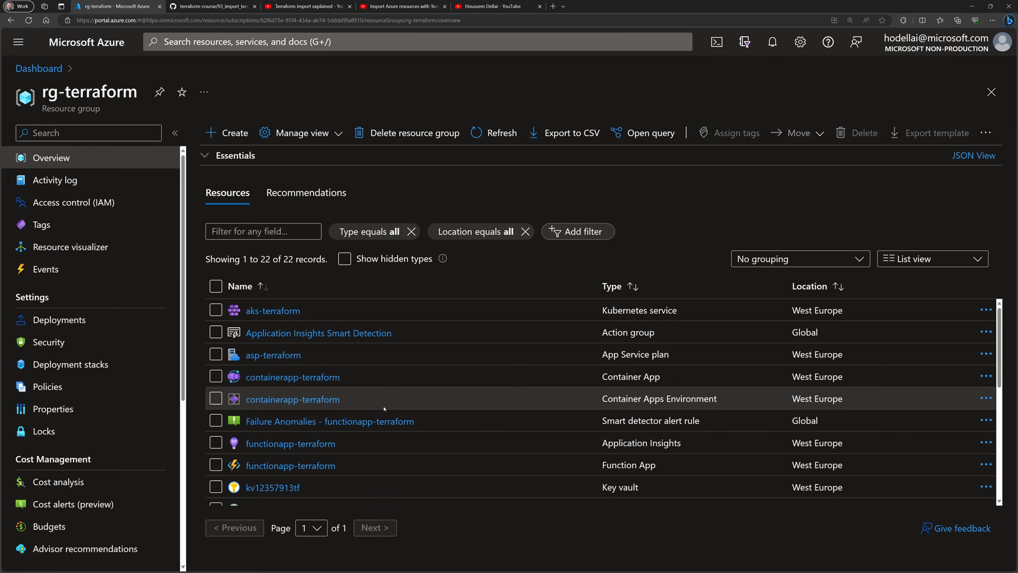
scroll("down", 3)
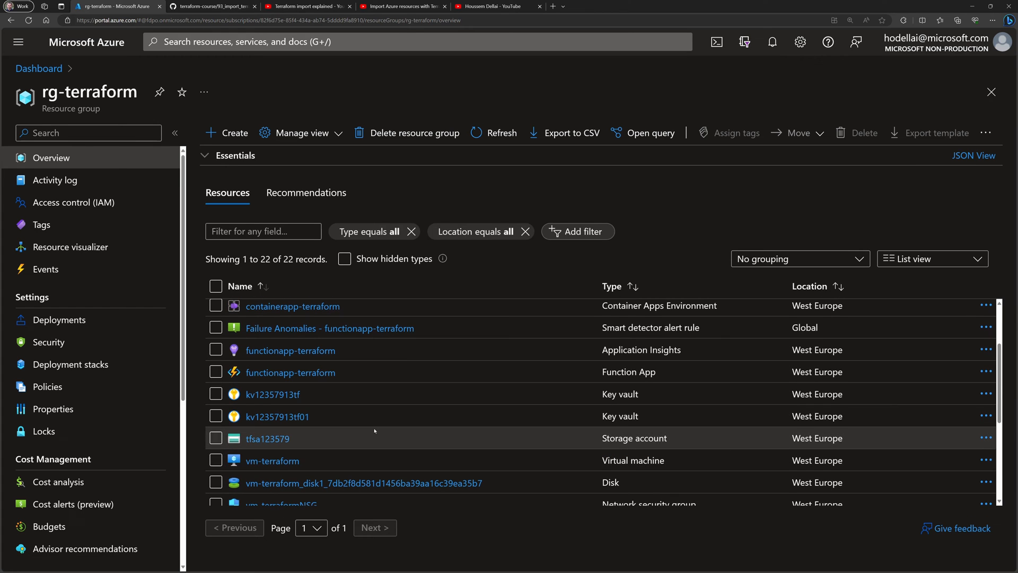
scroll("down", 3)
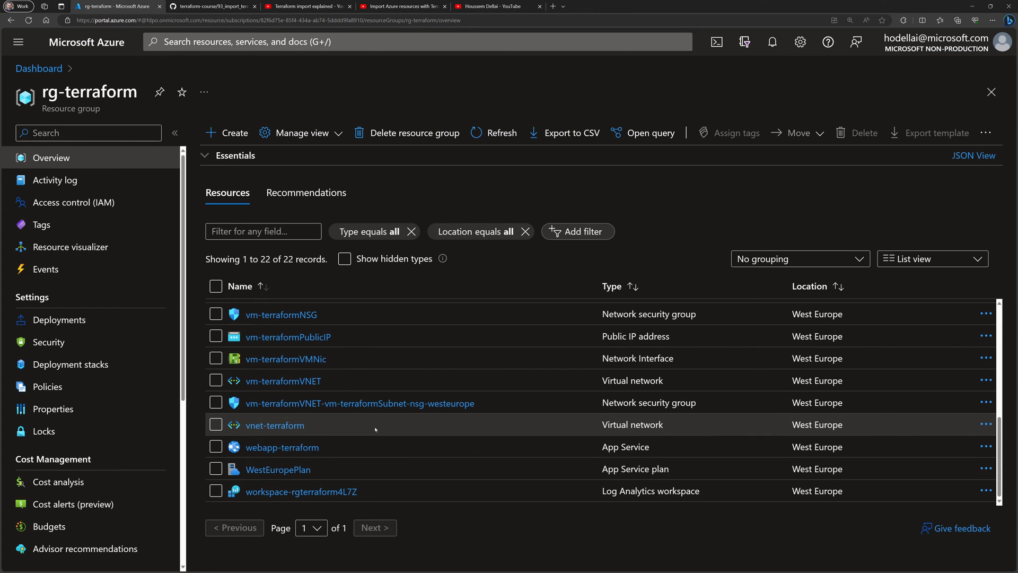
mouse_move(372, 437)
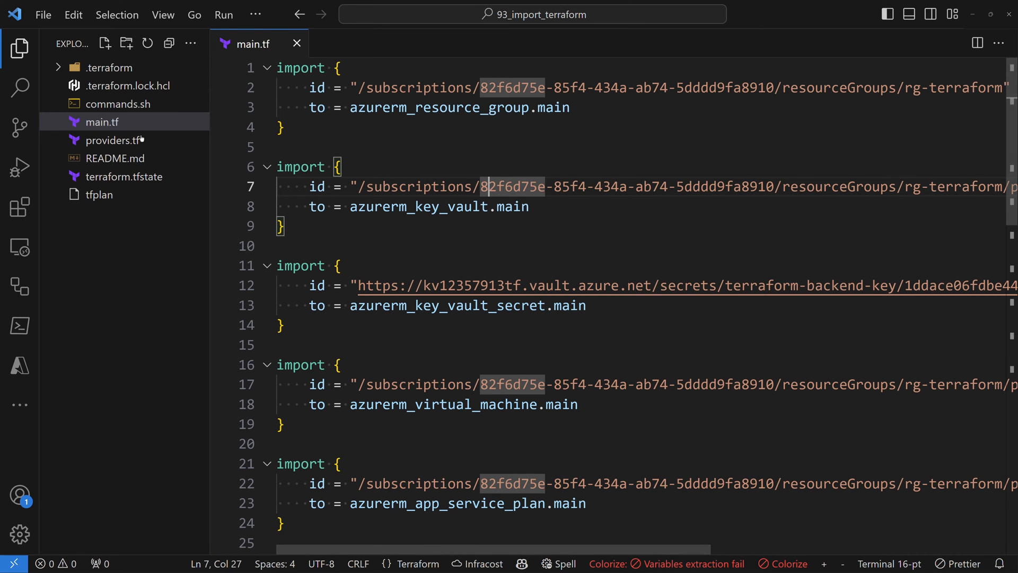
Open providers.tf, highlight the azurerm_resource_group.main import target, and bring up a PowerShell terminal.
left_click(108, 140)
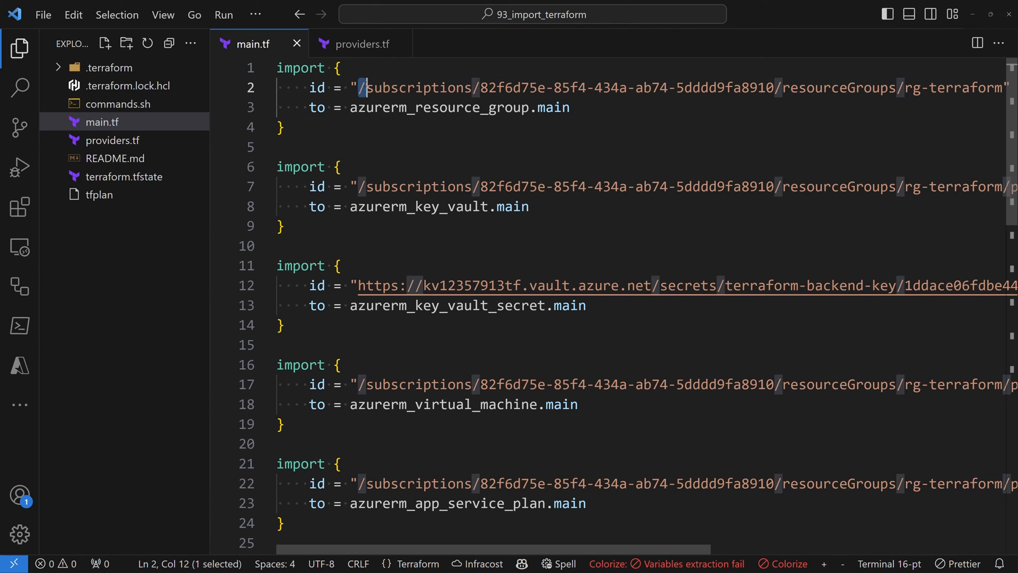
left_click_drag(363, 87, 807, 87)
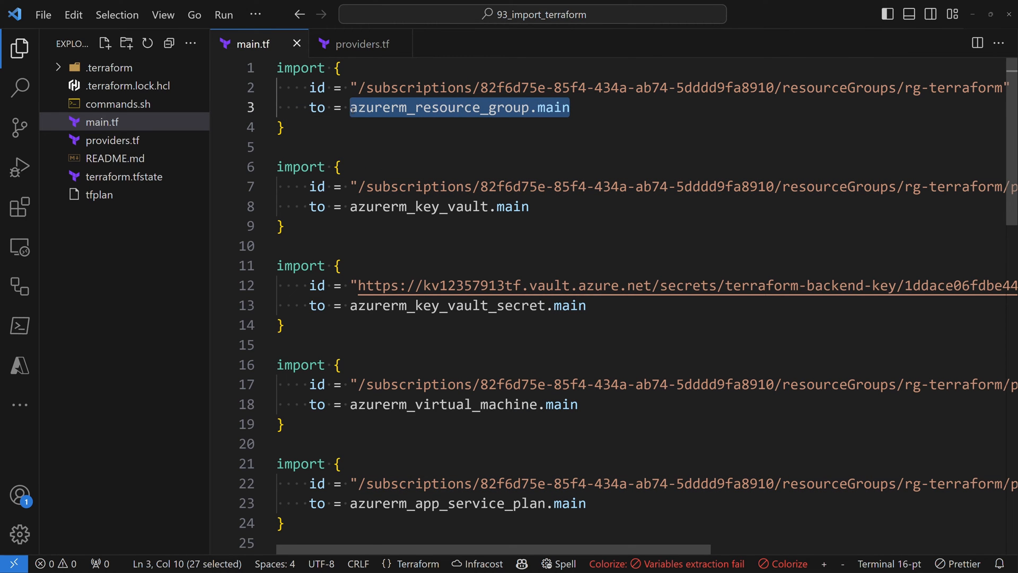
double_click(554, 107)
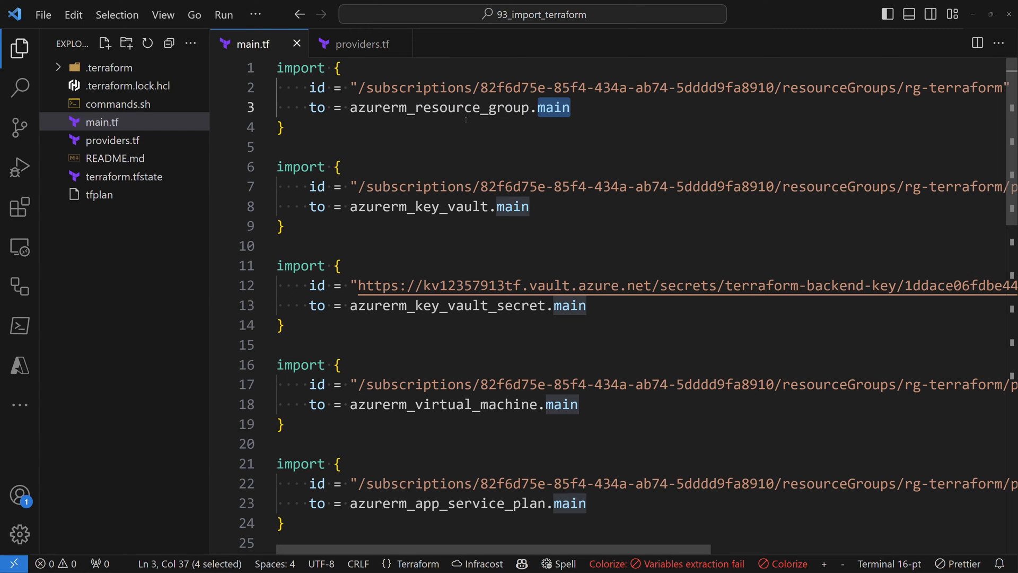
left_click(427, 108)
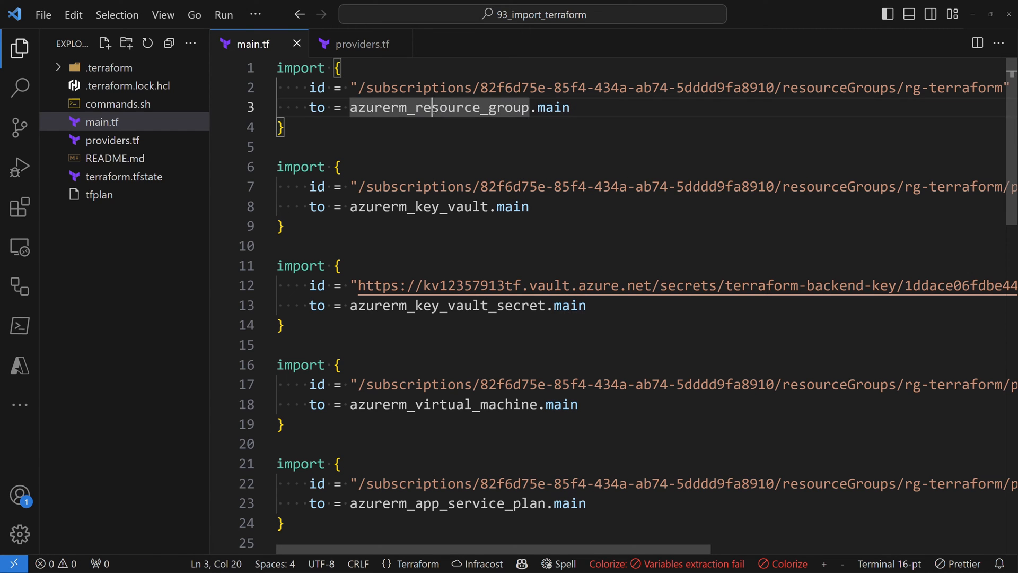
double_click(417, 207)
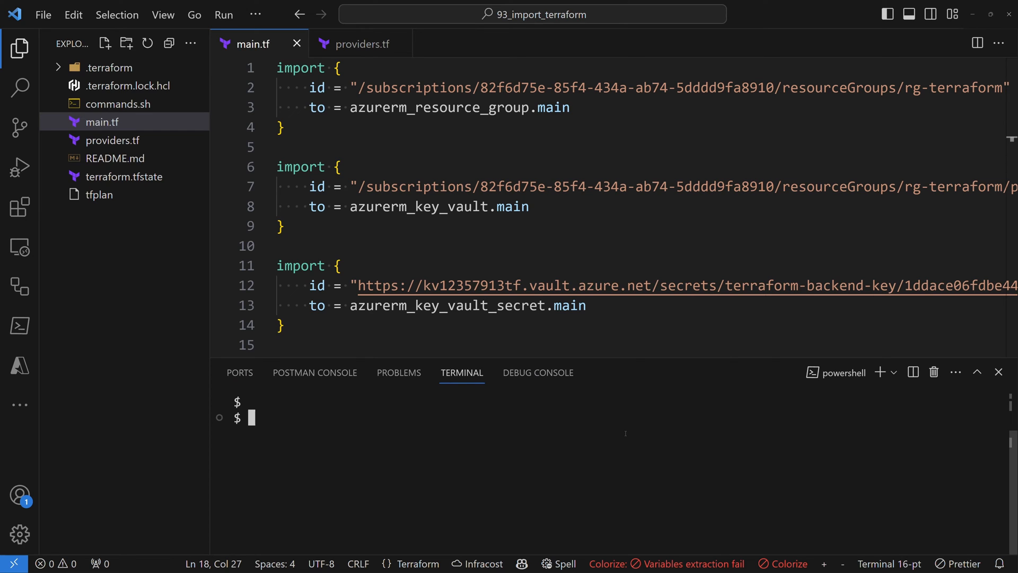
Run terraform plan -generate-config-out="generated.tf" and review the 5-resource import output and errors.
type("terraform plan -generate-config-out=\"generated.tf\"")
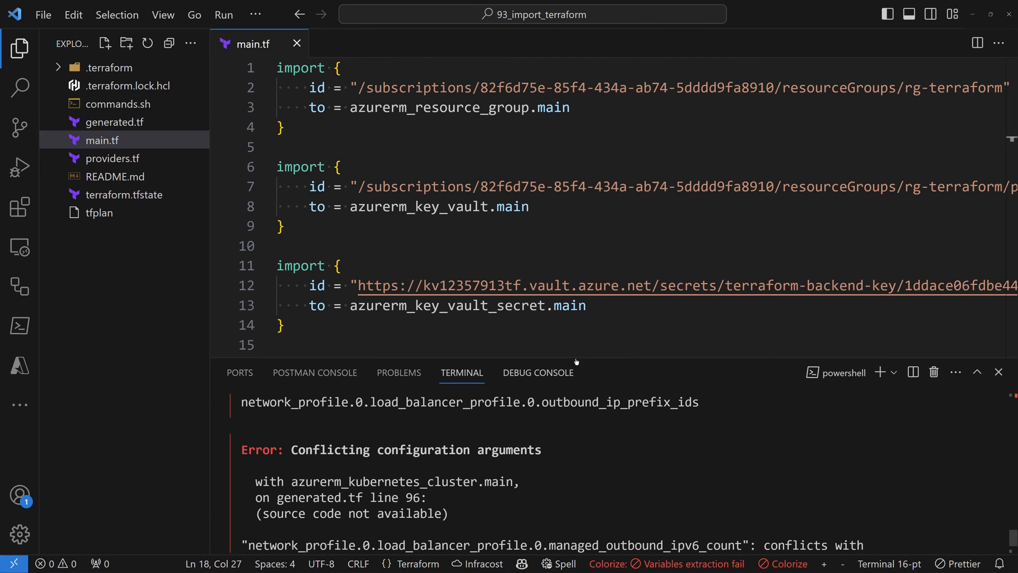
mouse_move(592, 358)
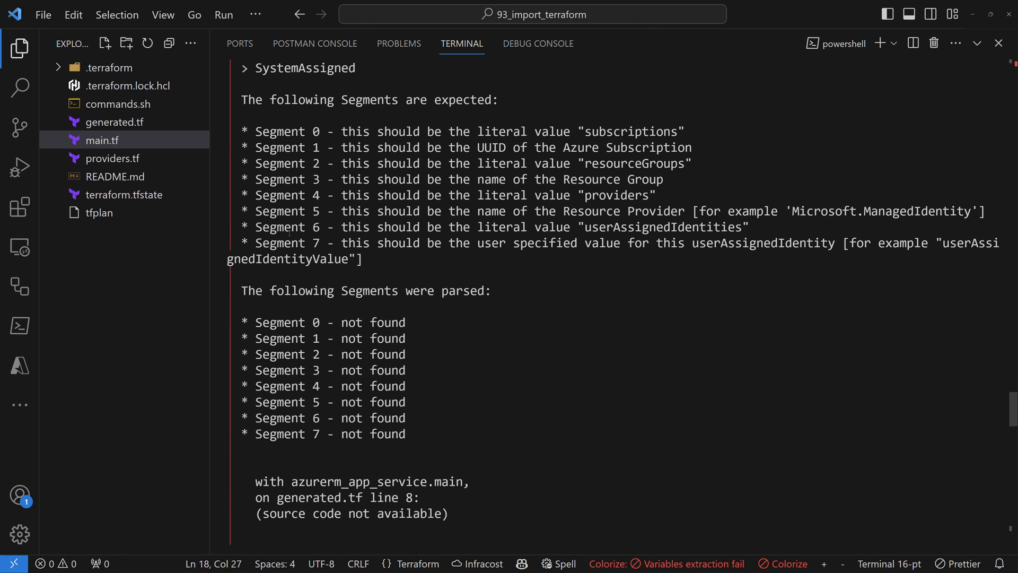
scroll("down", 3)
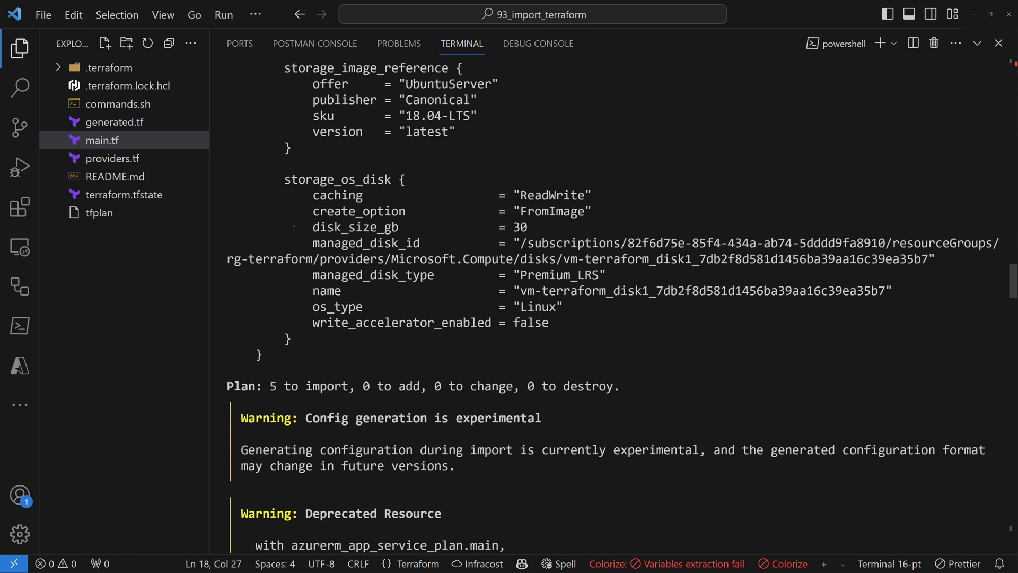
scroll("down", 3)
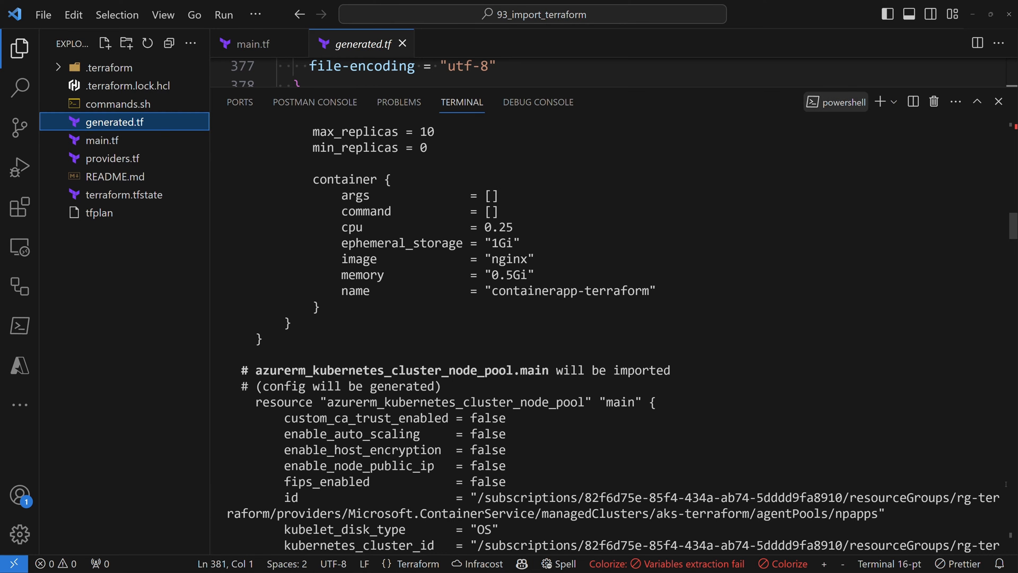
Close the terminal and highlight the azurerm_resource_group type and westeurope location in generated.tf.
left_click(998, 101)
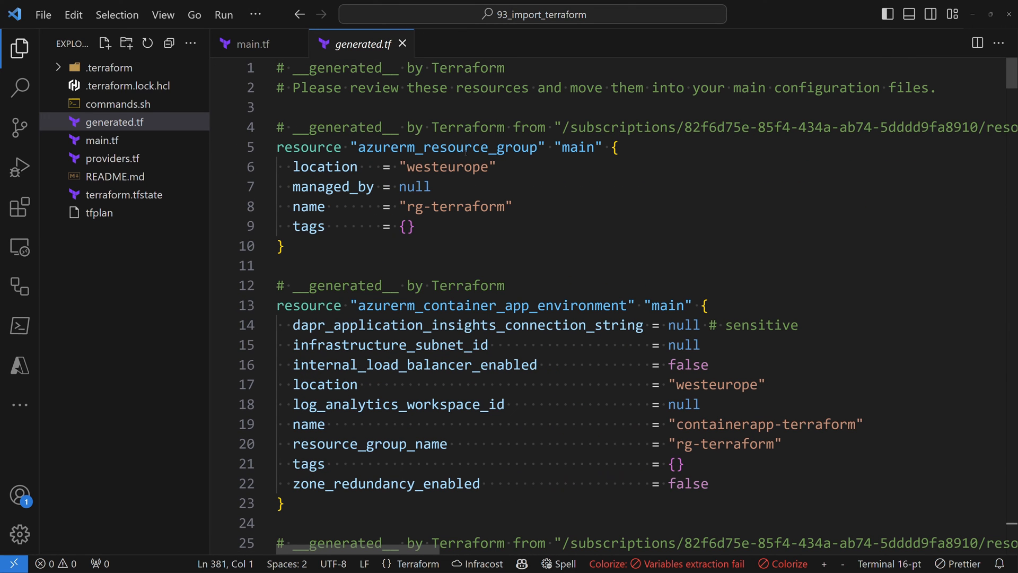
double_click(447, 148)
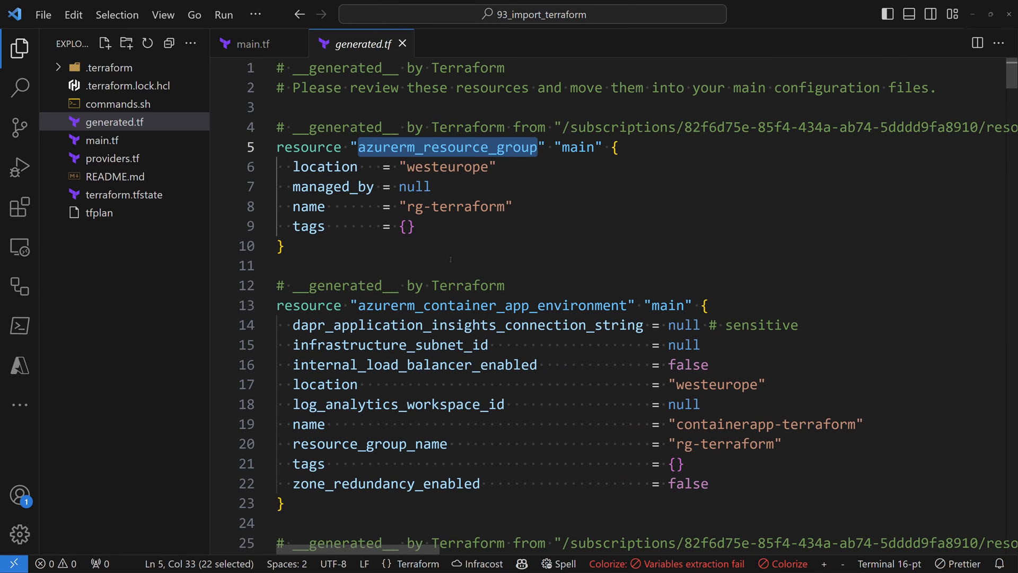
double_click(446, 167)
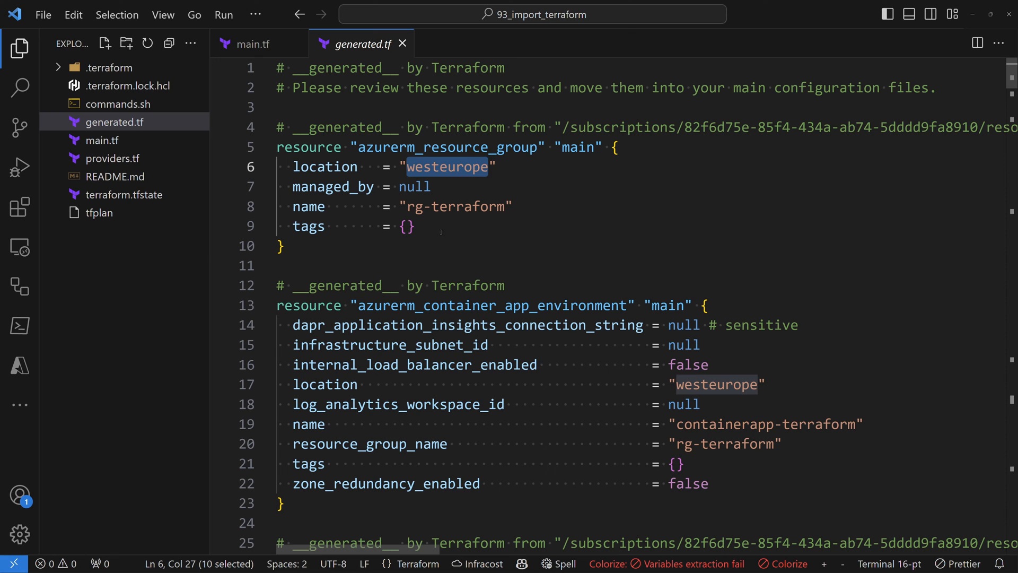
mouse_move(465, 270)
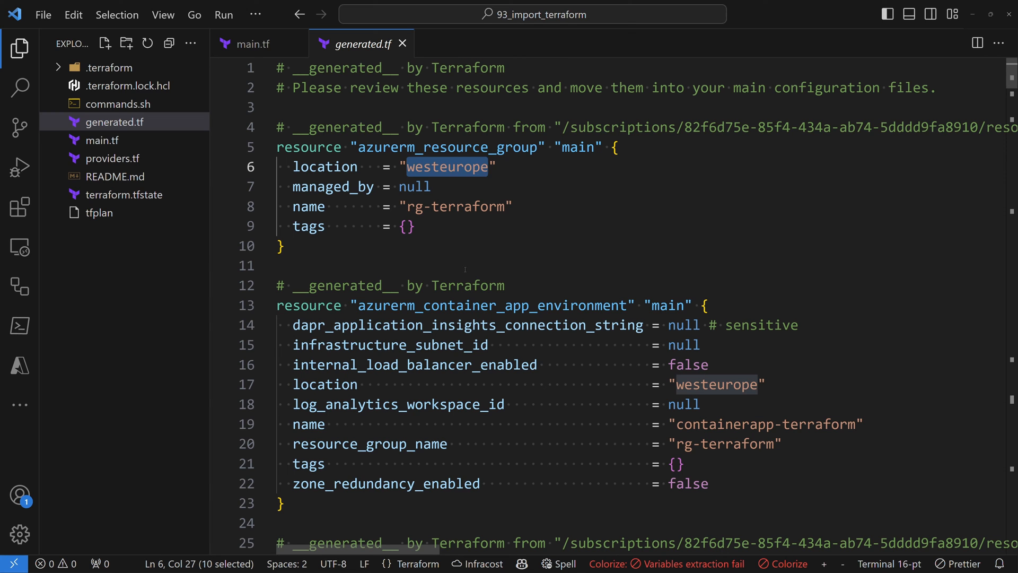
Scroll through the container app environment, app service plan, virtual machine and container app blocks.
scroll("down", 3)
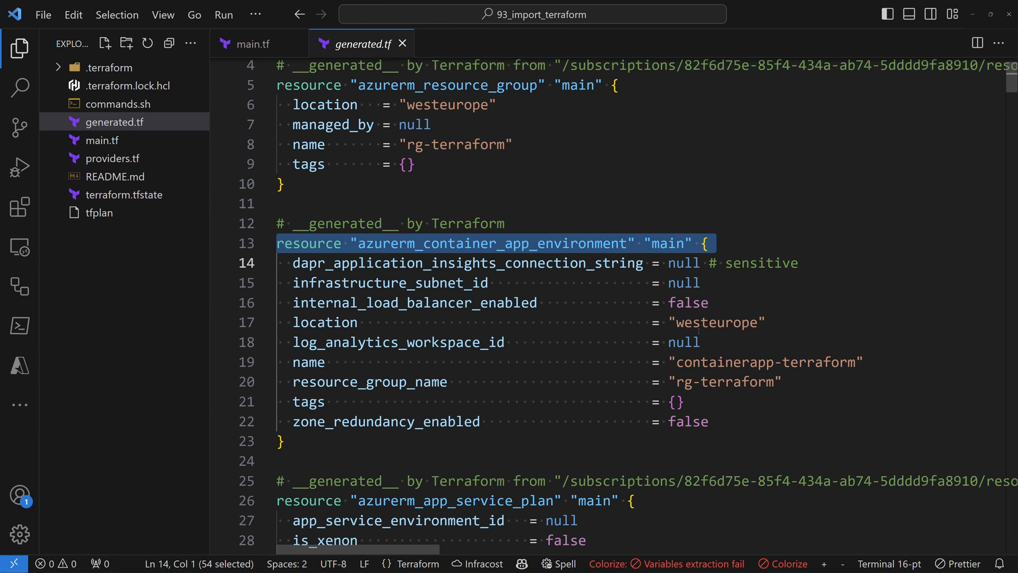
scroll("down", 3)
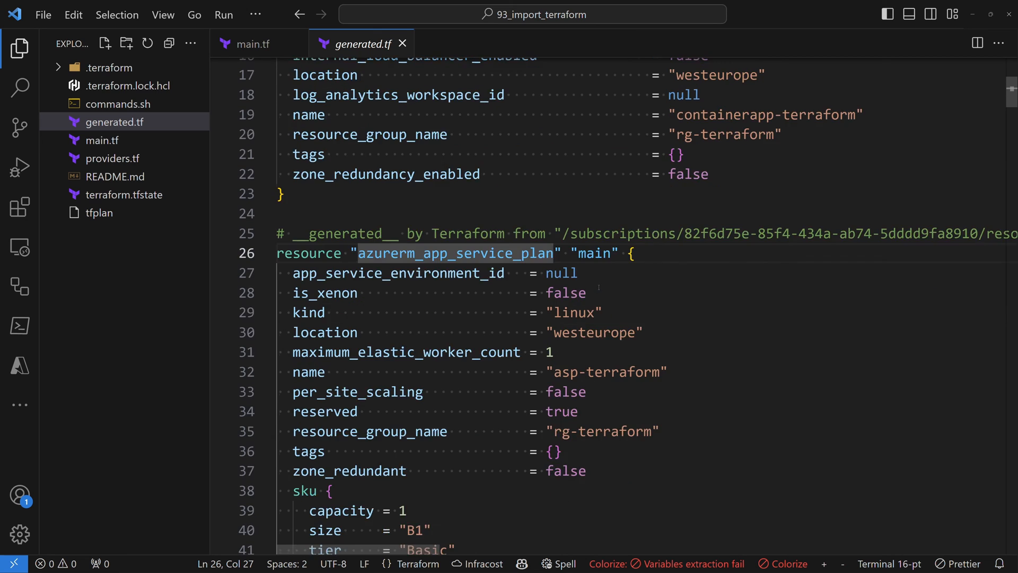
scroll("down", 3)
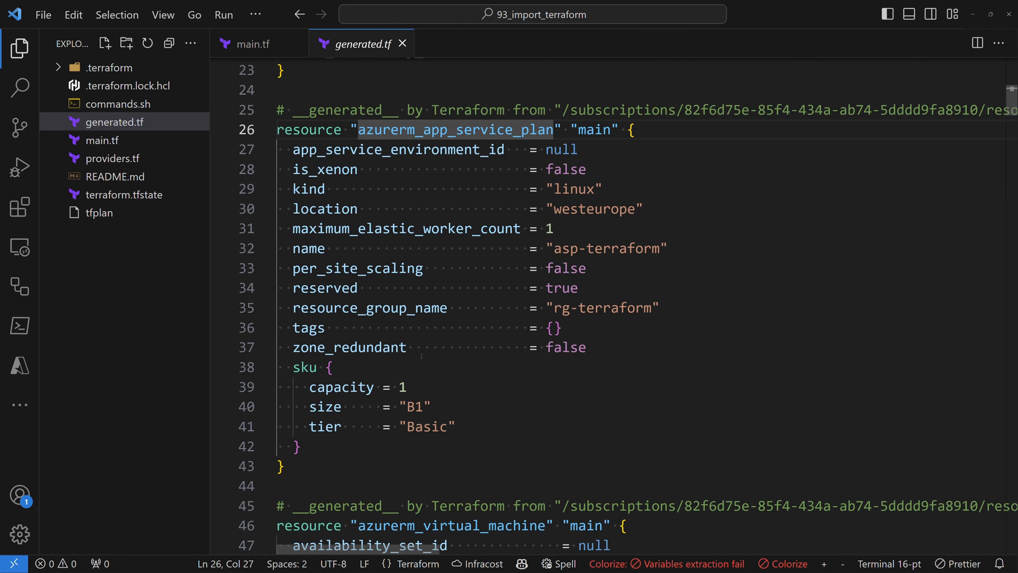
scroll("down", 3)
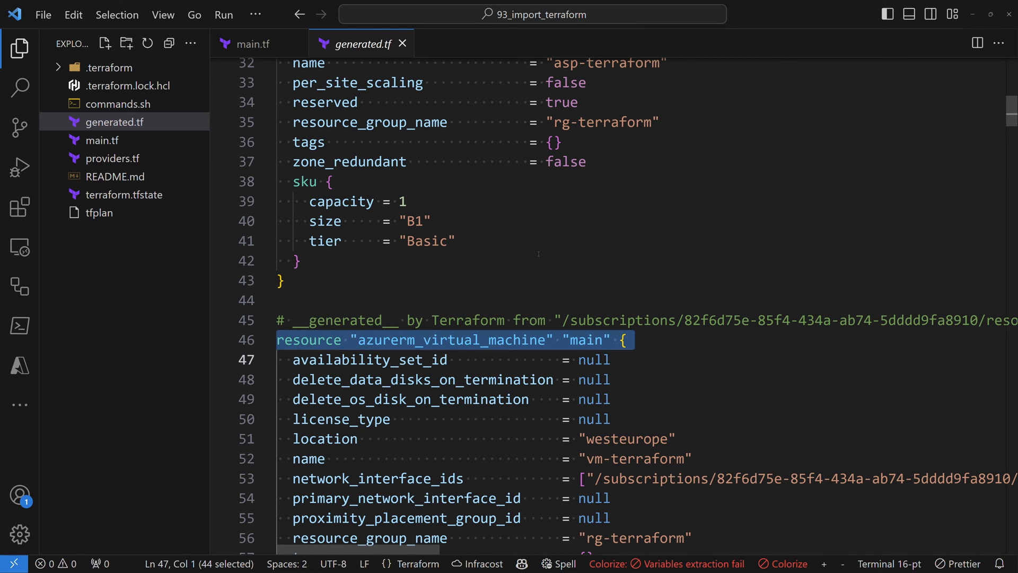
scroll("down", 3)
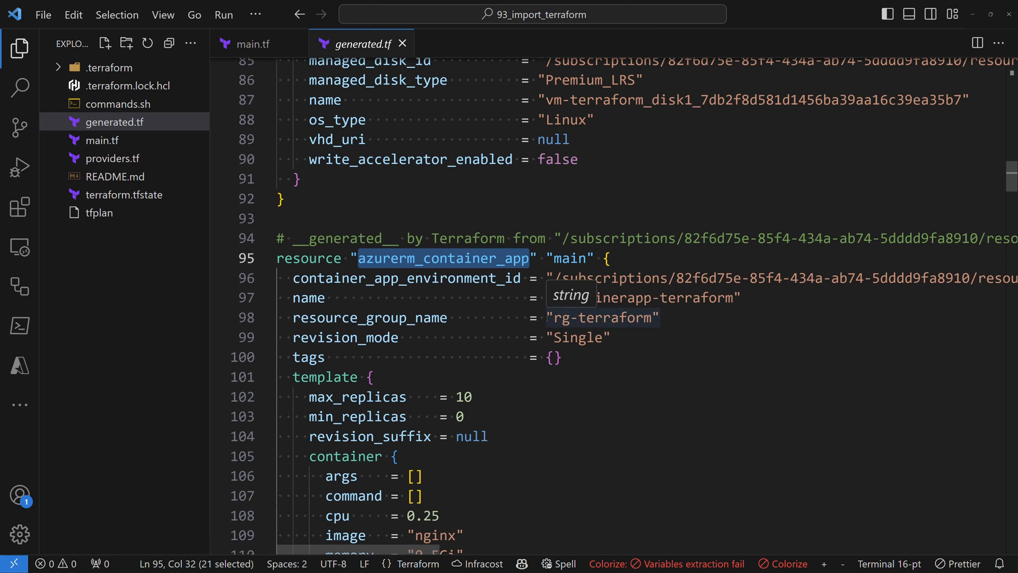
mouse_move(679, 332)
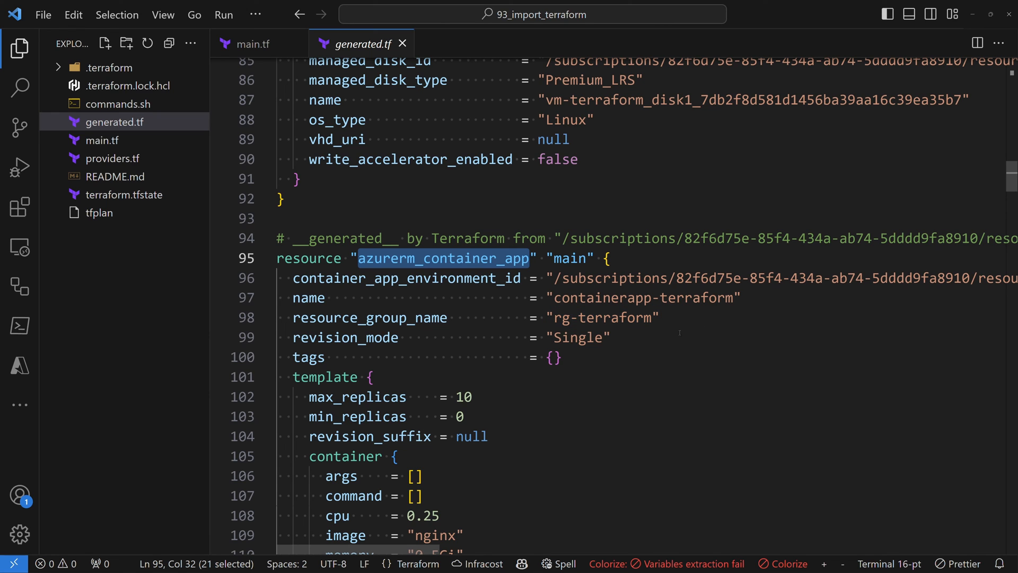
left_click(547, 277)
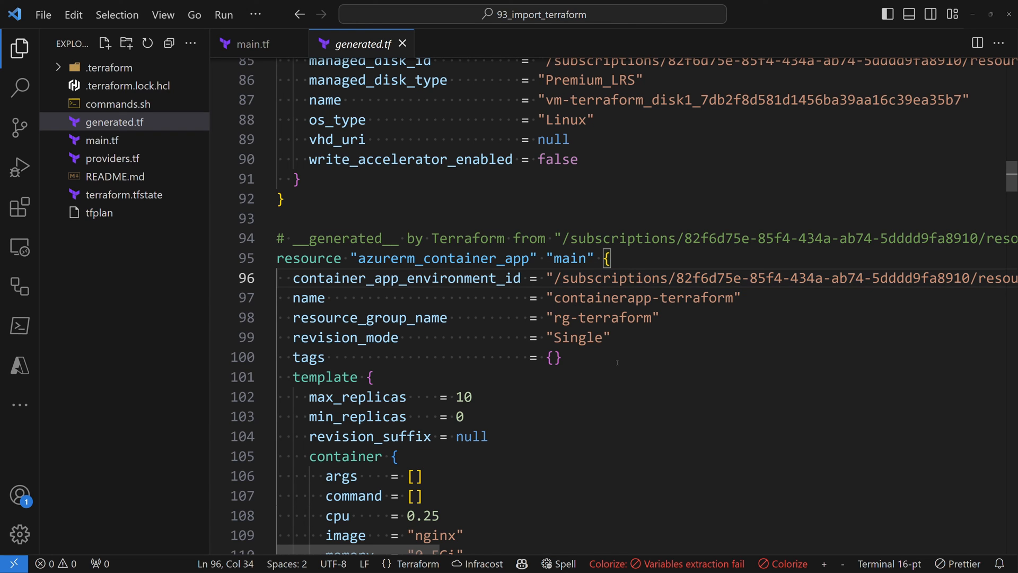
scroll("down", 3)
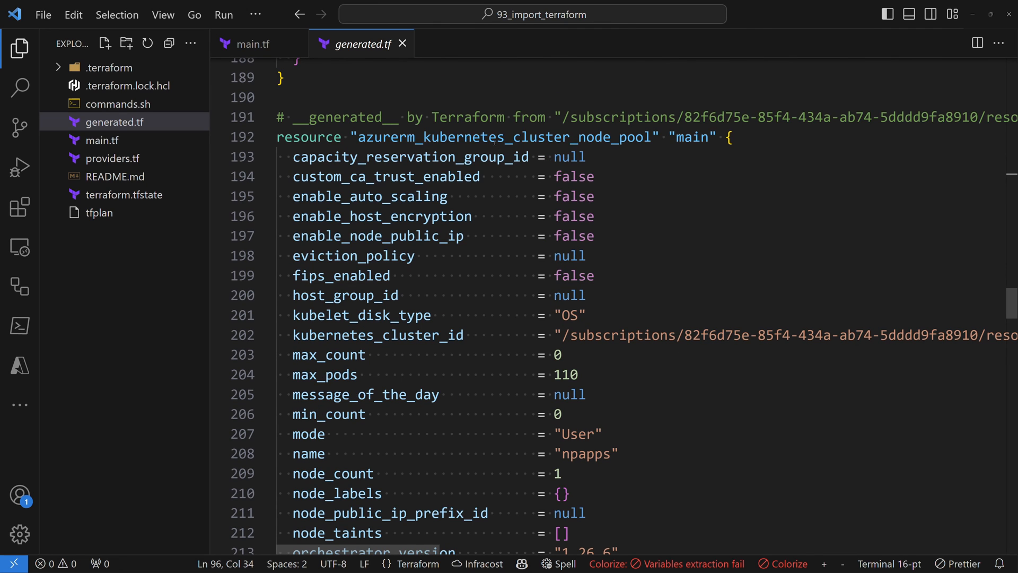
double_click(528, 137)
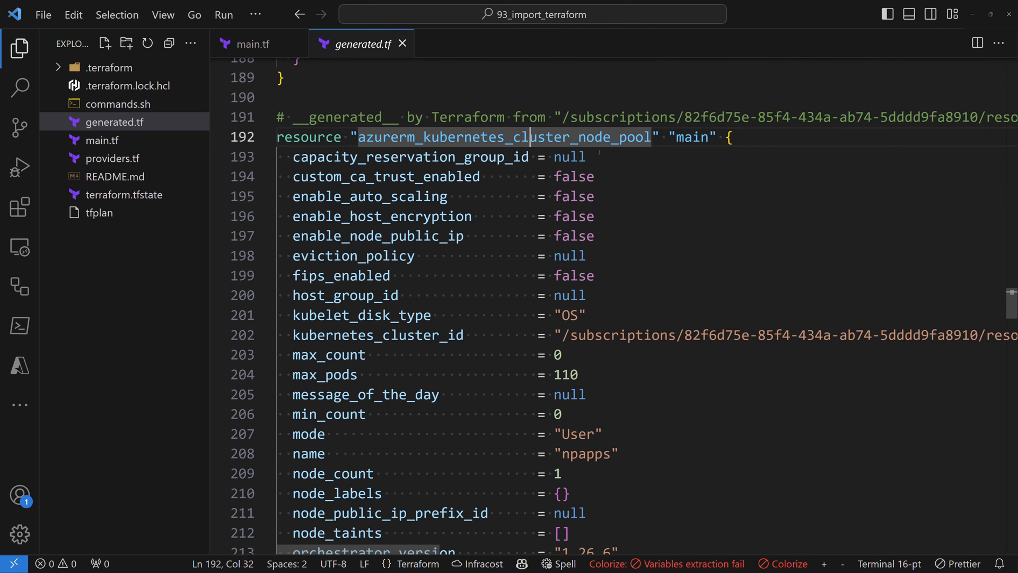
scroll("down", 3)
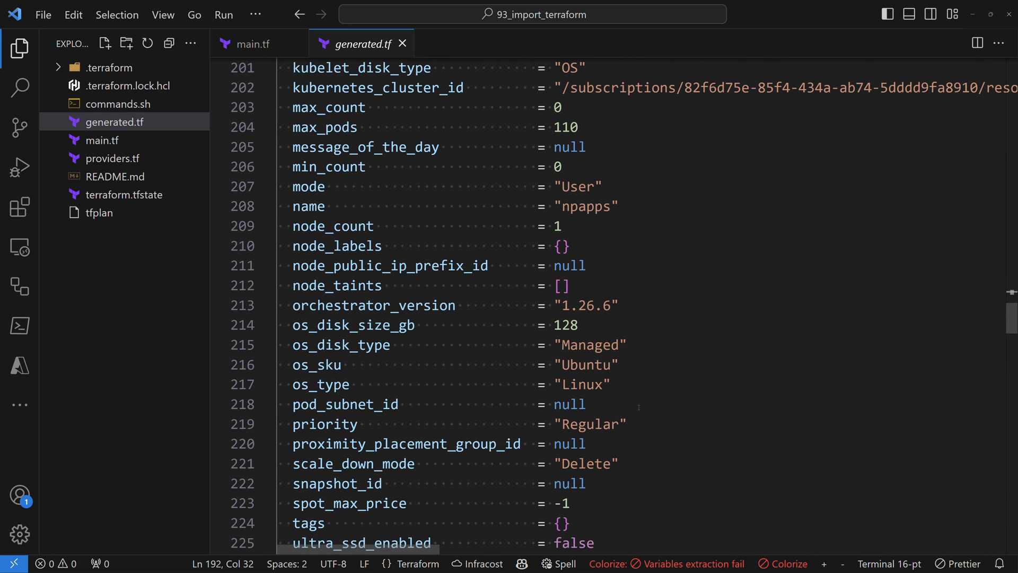
scroll("down", 3)
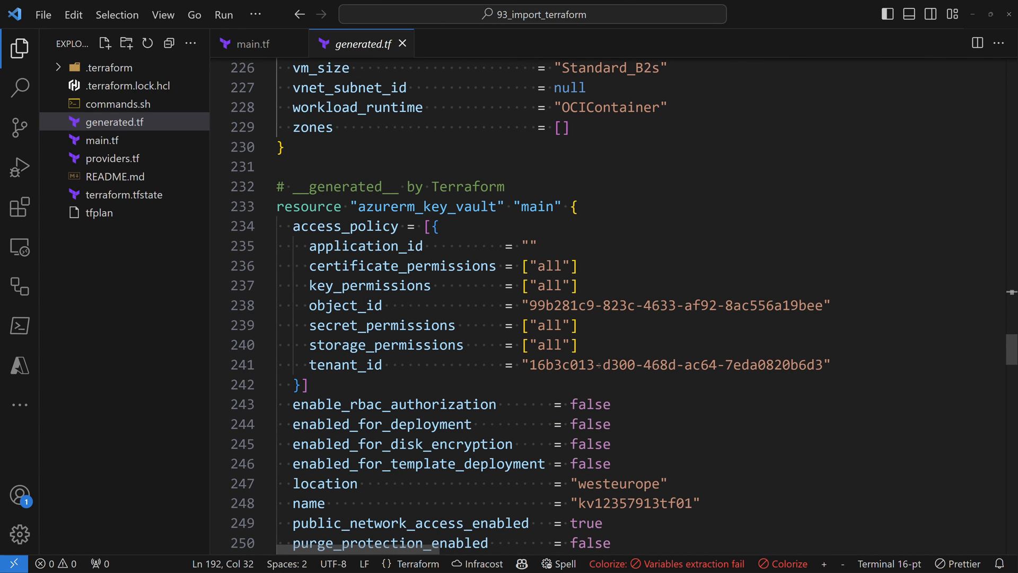
double_click(427, 206)
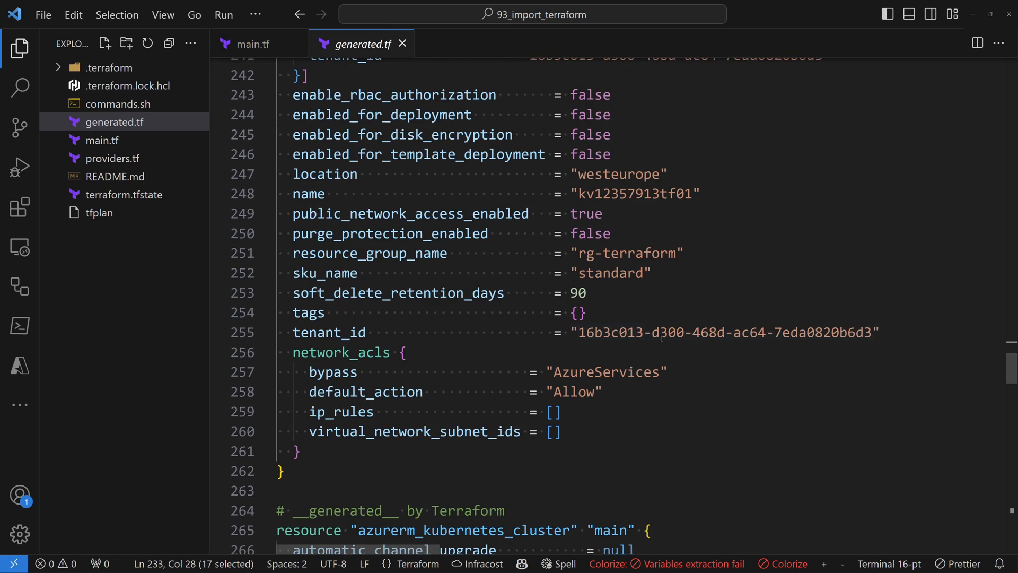
scroll("down", 3)
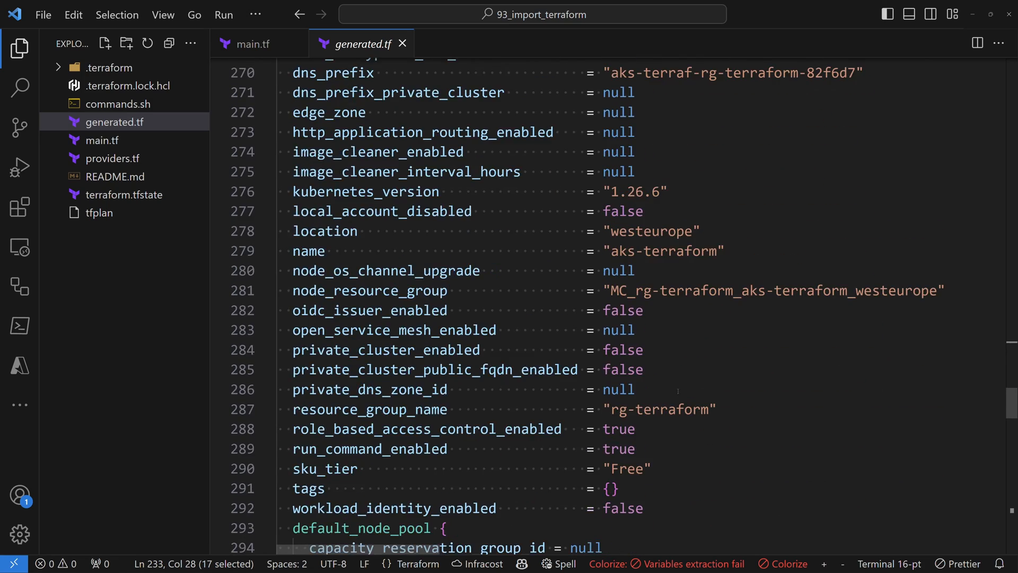
scroll("down", 3)
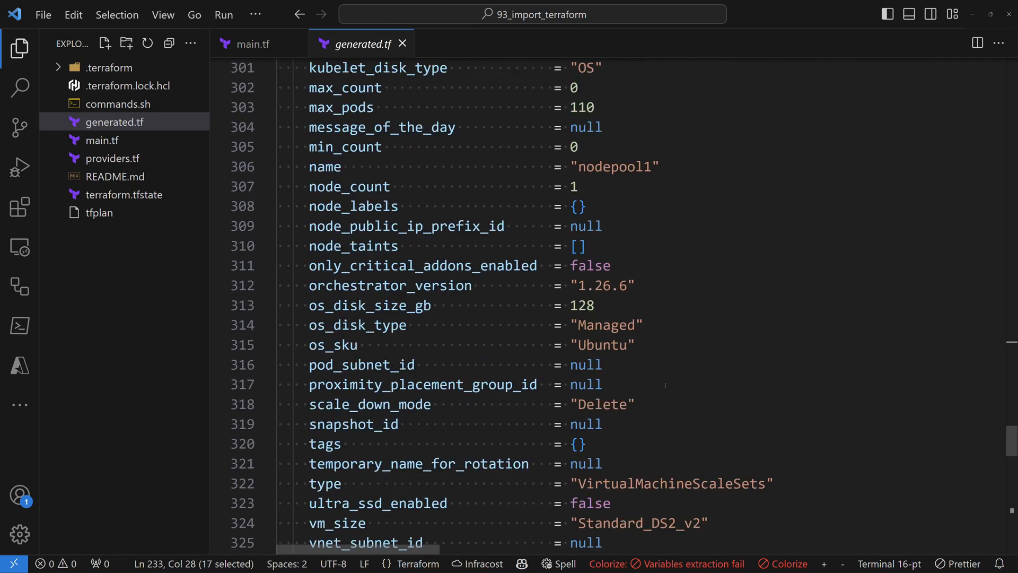
scroll("down", 3)
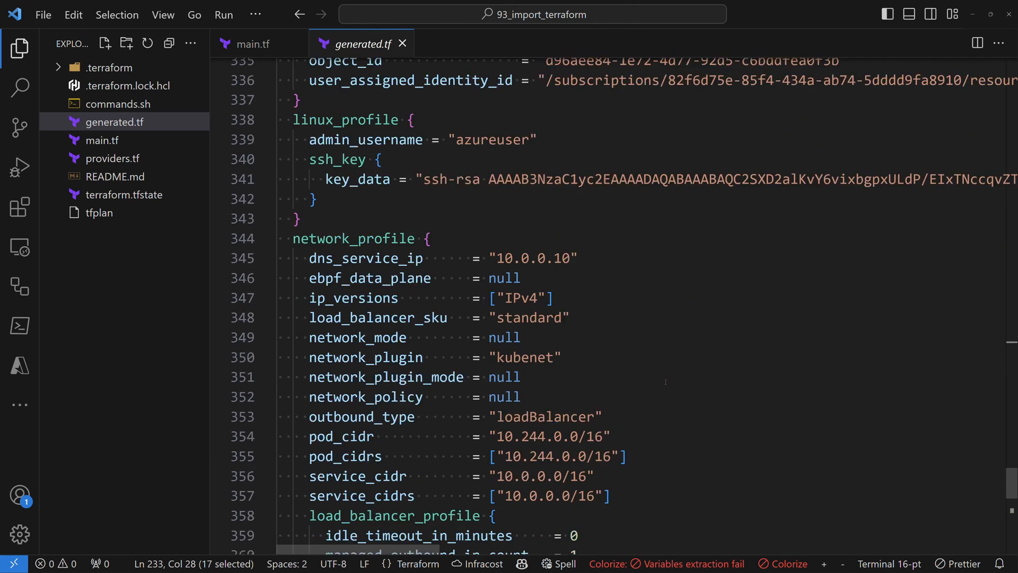
scroll("down", 3)
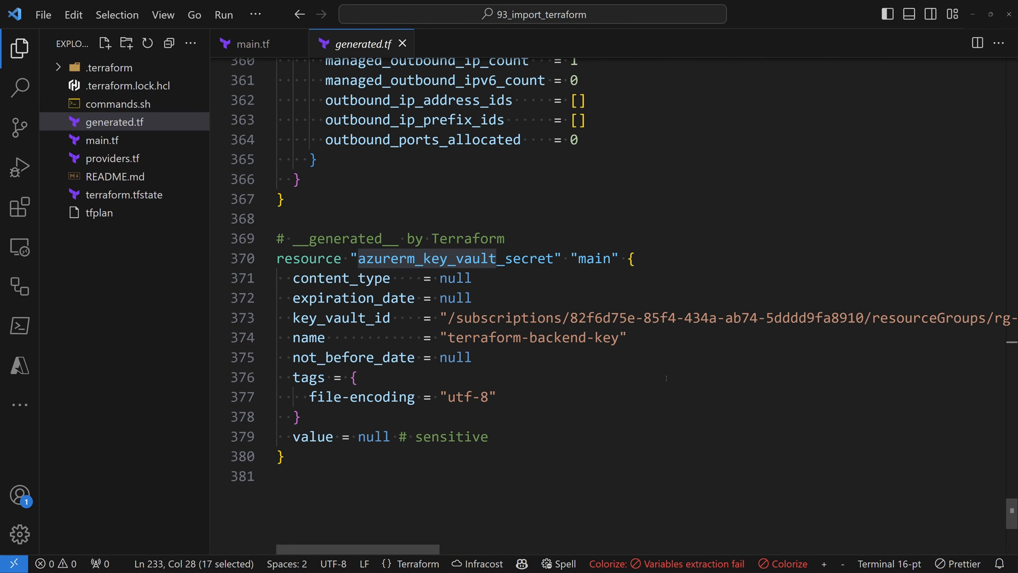
mouse_move(496, 279)
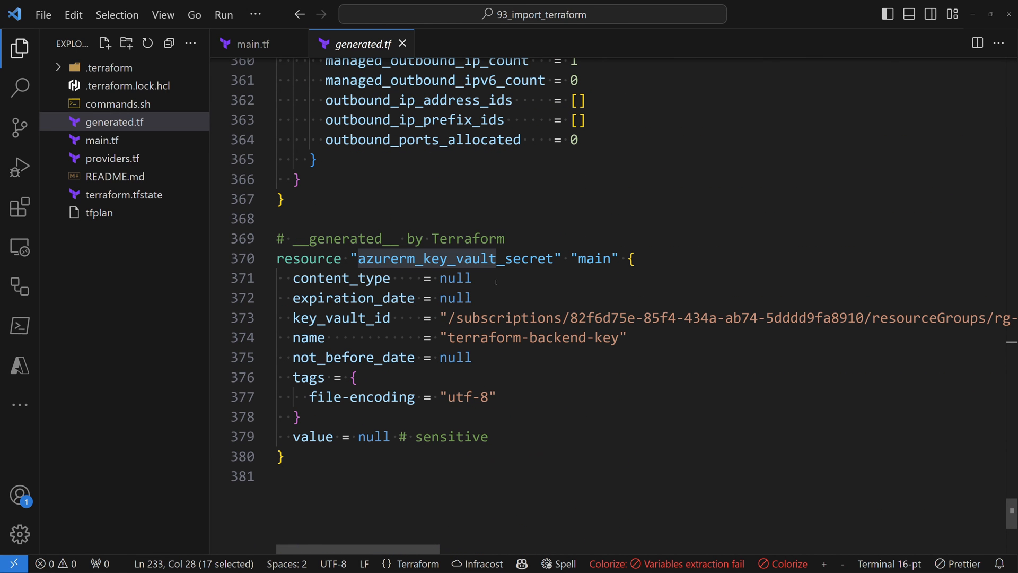
double_click(455, 259)
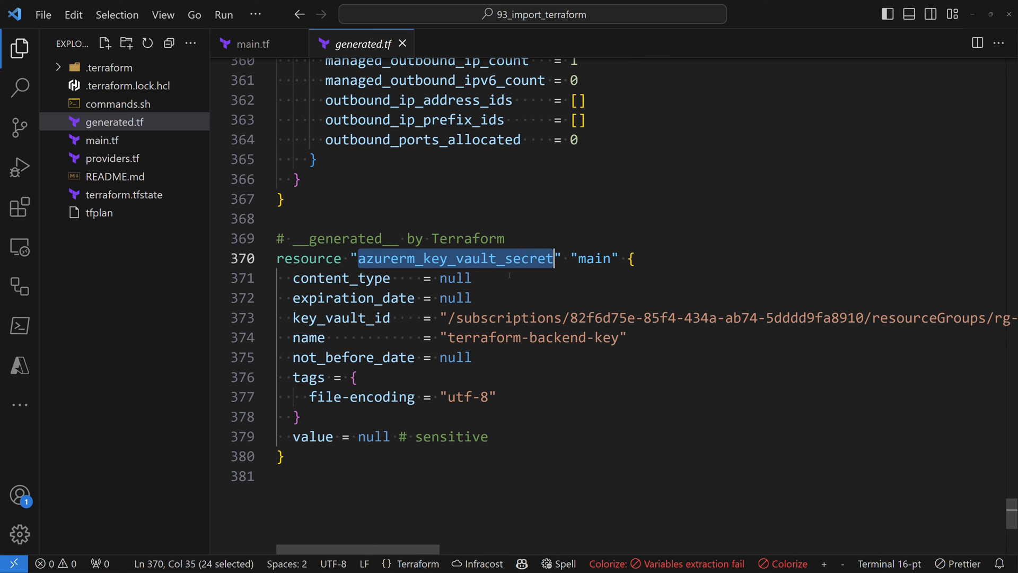